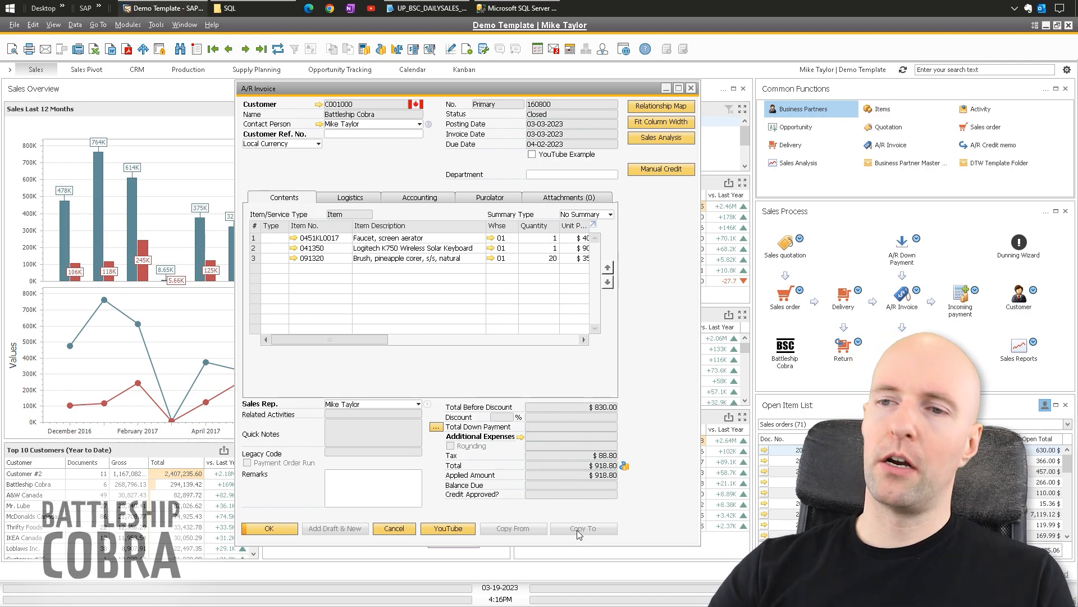
mouse_move(546, 376)
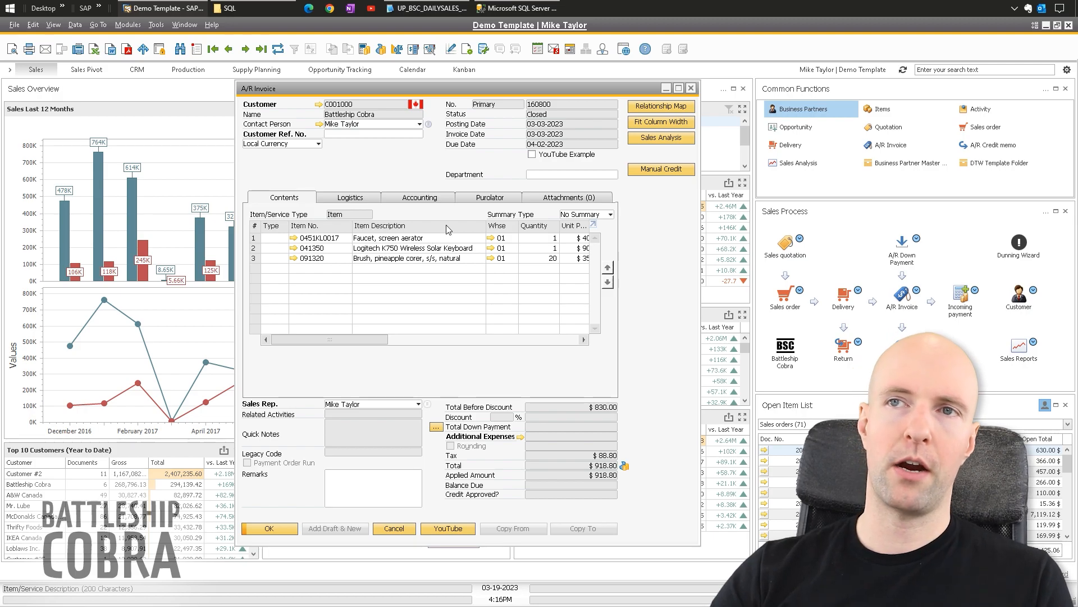
mouse_move(398, 174)
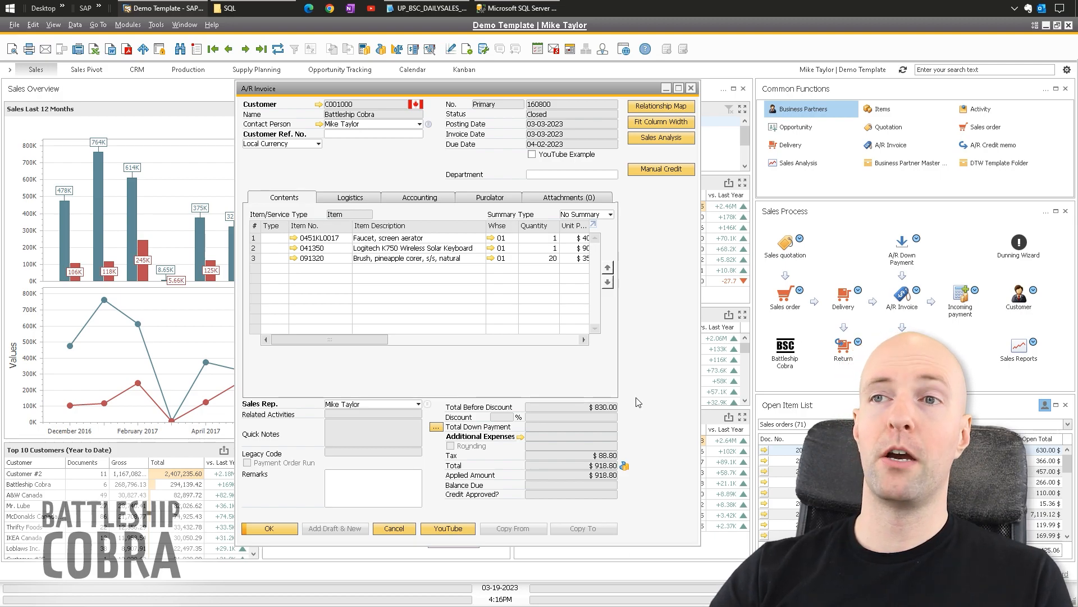
mouse_move(647, 233)
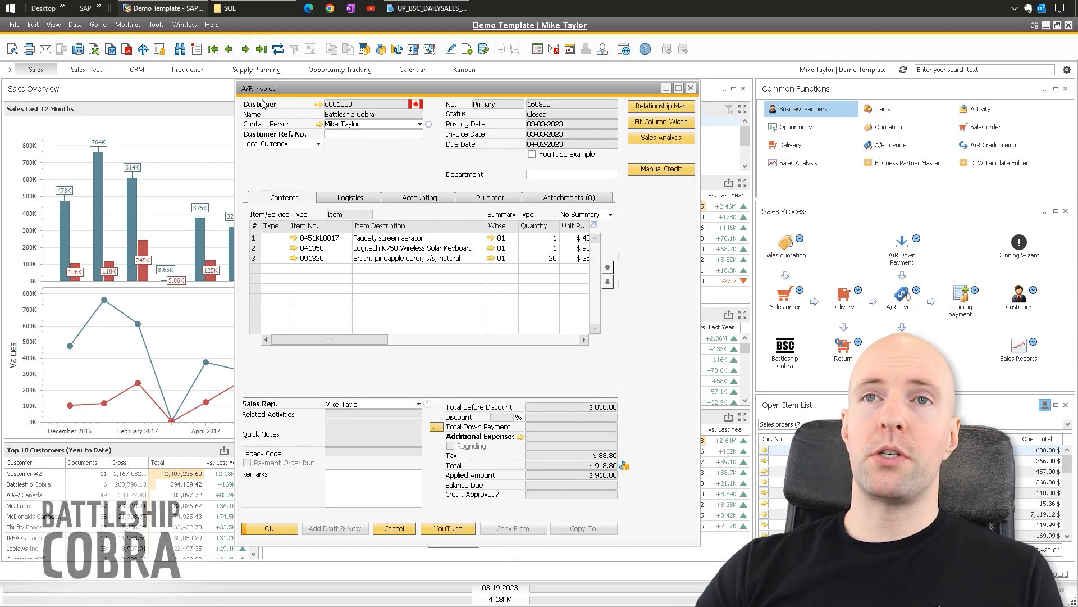
Step: Review the documents linked to invoice 160800 in the relationship map
left_click(660, 106)
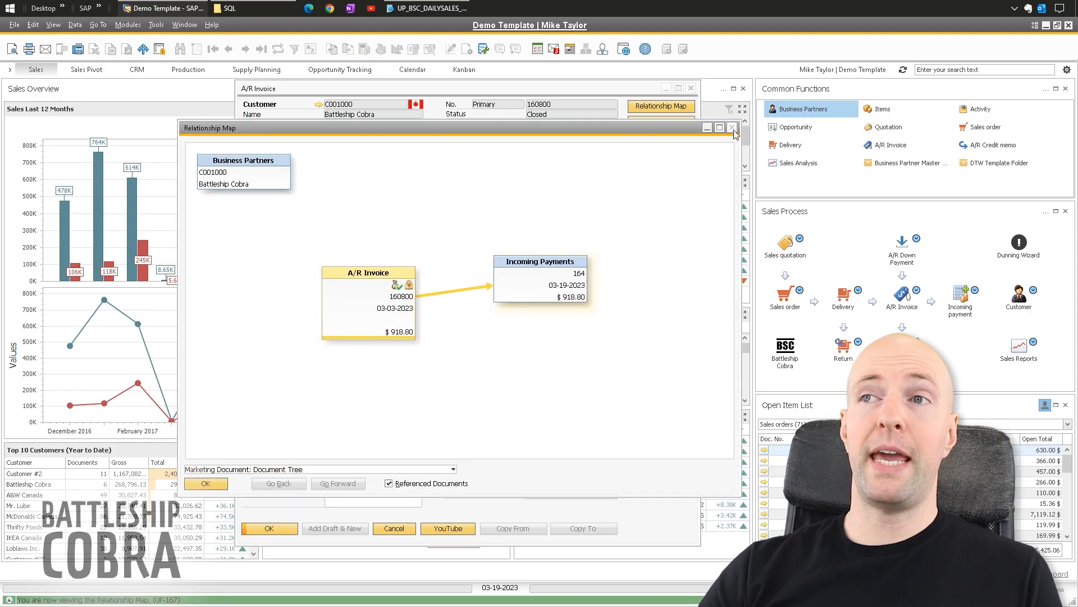
left_click(732, 127)
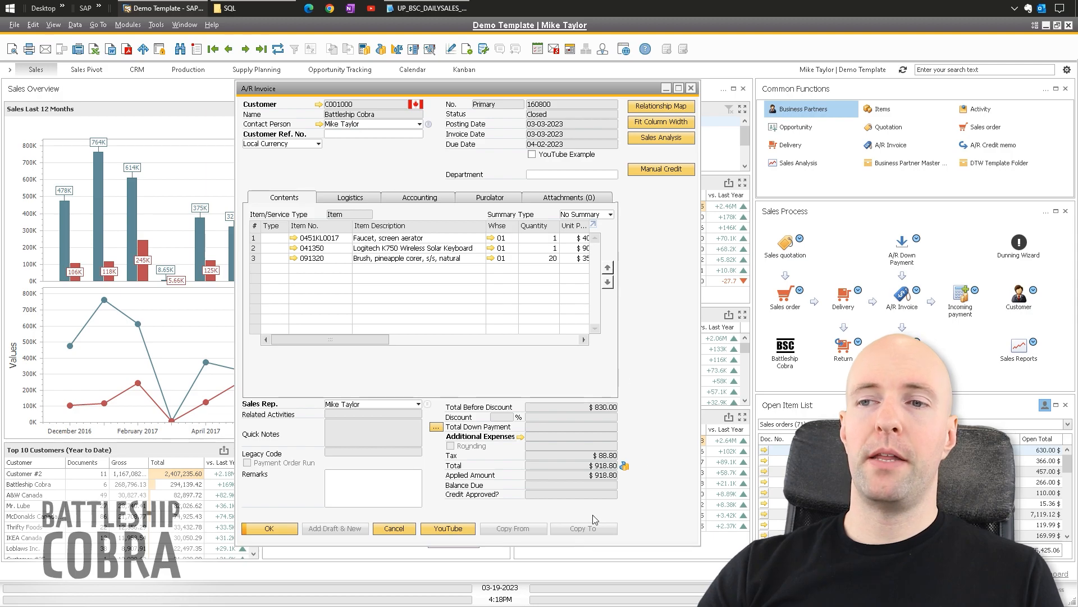
mouse_move(392, 170)
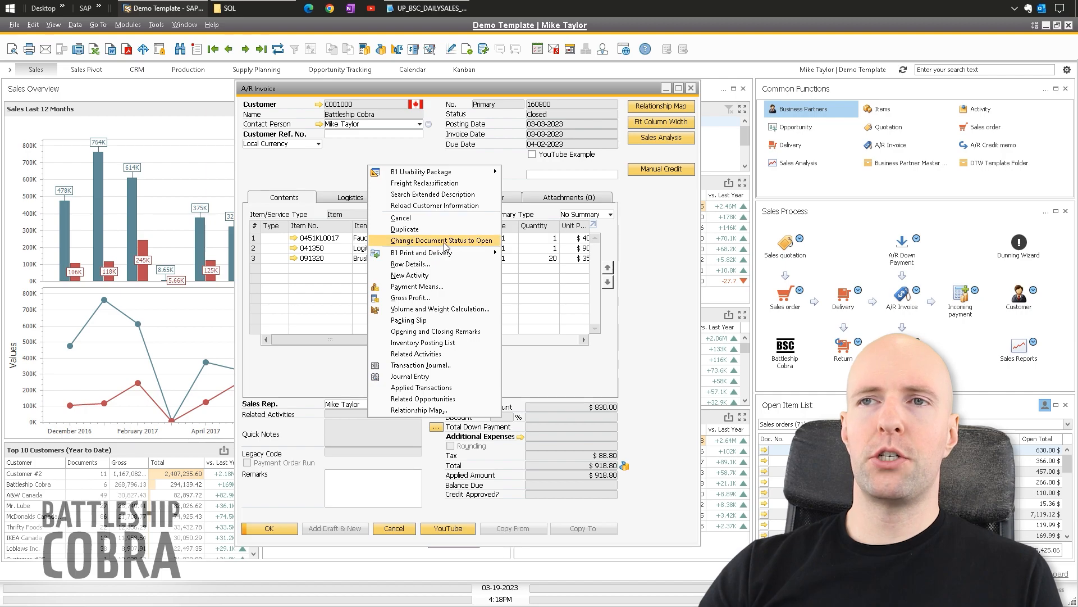
Step: Change invoice 160800's document status from Closed to Open and confirm
left_click(443, 241)
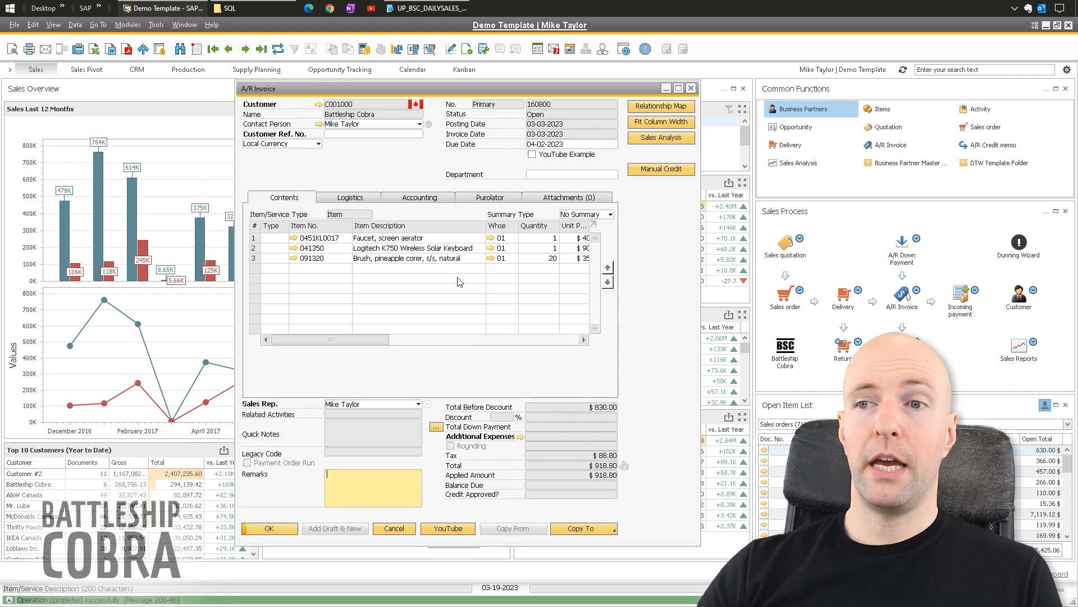
left_click(580, 528)
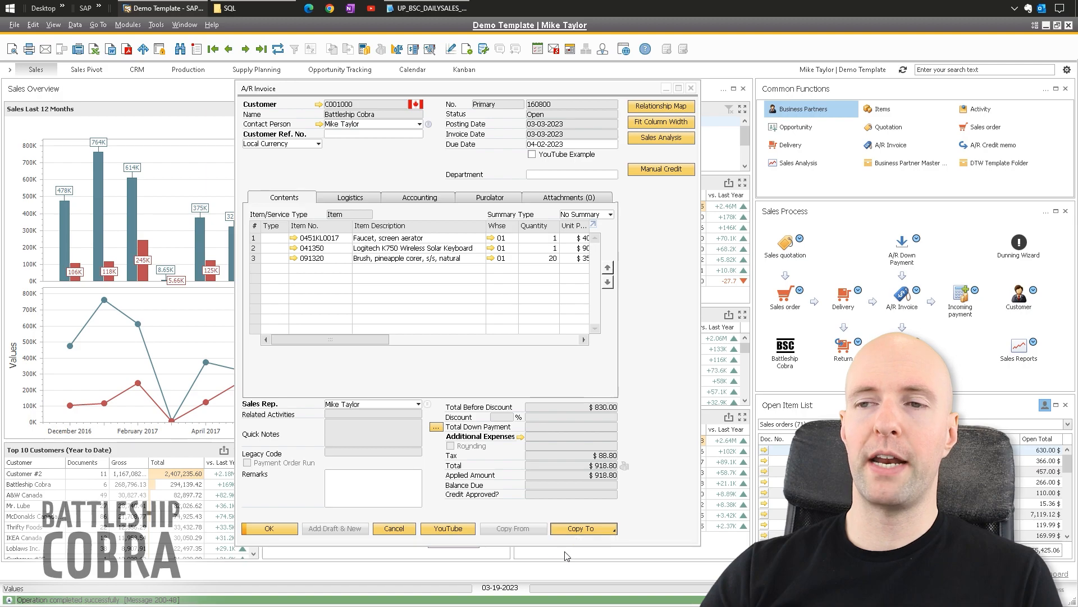
Step: Copy invoice 160800 to a credit memo keeping only the faucet line without quantity posting, totalling $44.80
left_click(580, 528)
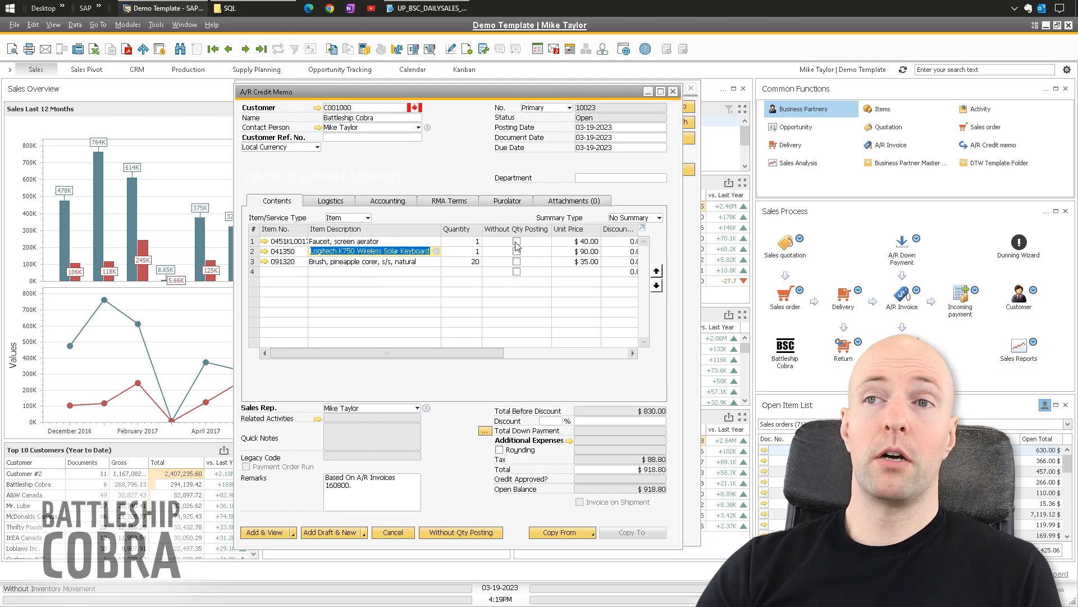
mouse_move(520, 256)
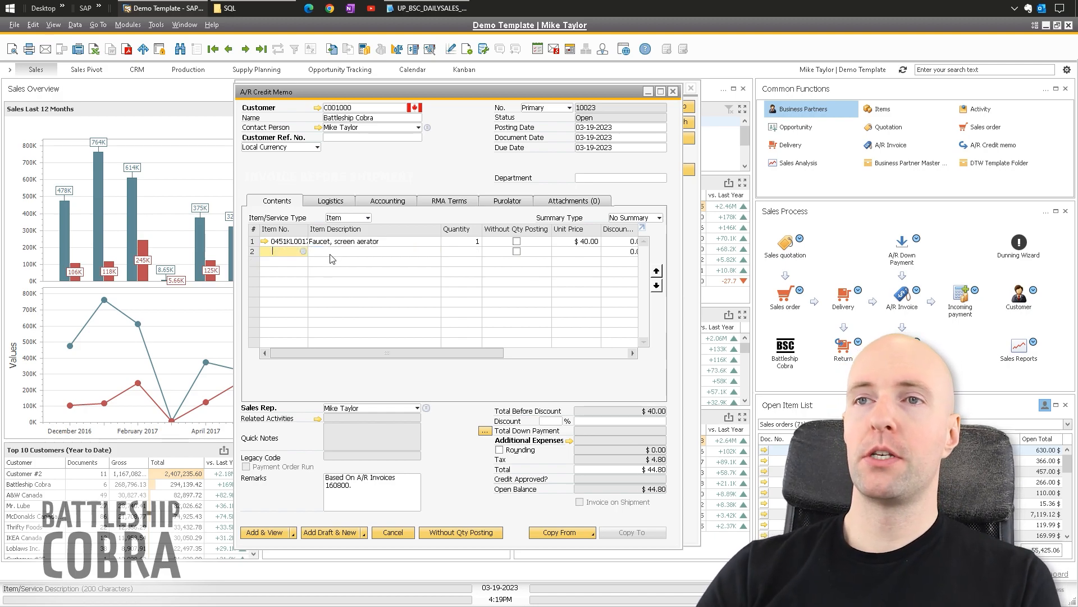
left_click(517, 241)
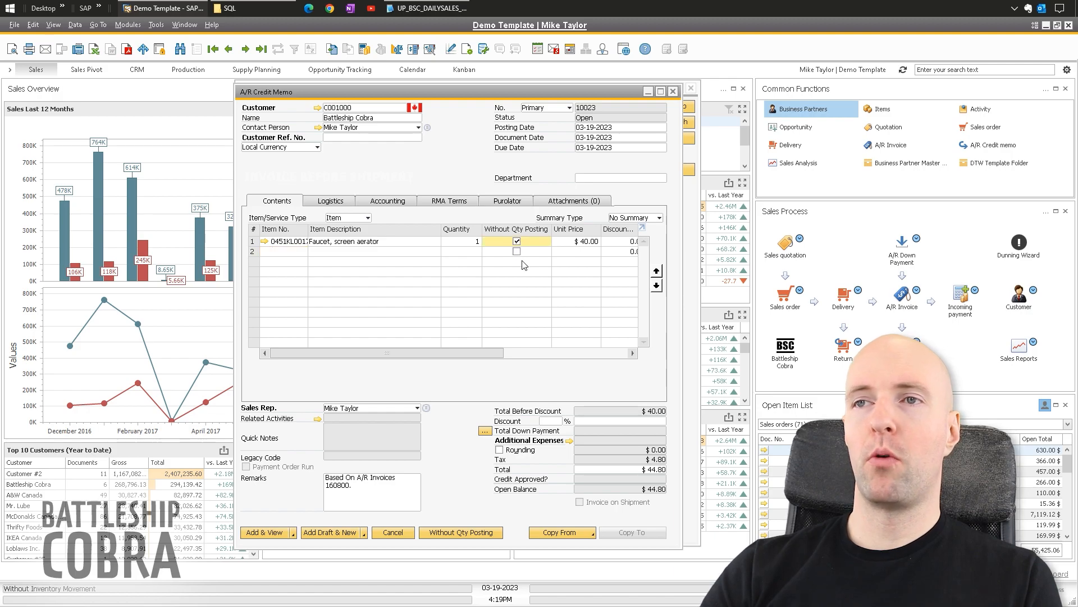
left_click(264, 532)
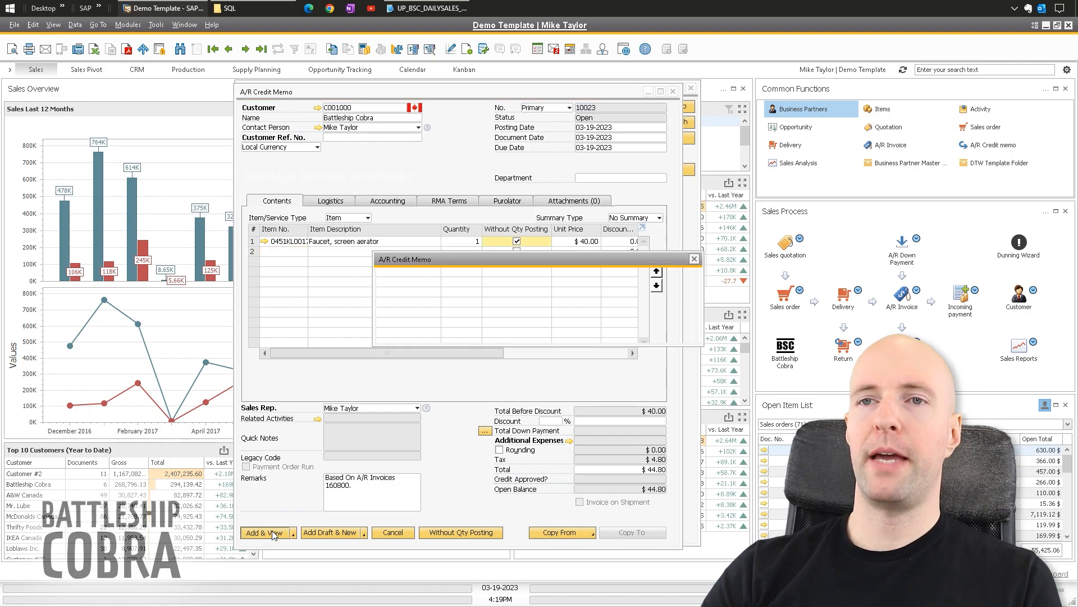
Step: Confirm adding credit memo 10023, returning invoice 160800 to Closed
left_click(265, 532)
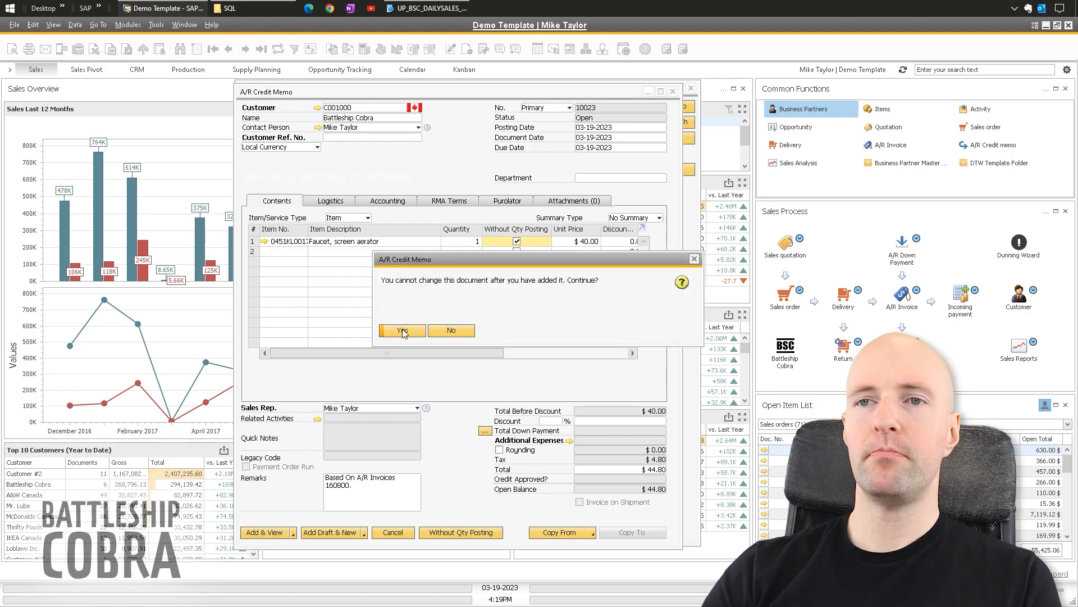
left_click(402, 330)
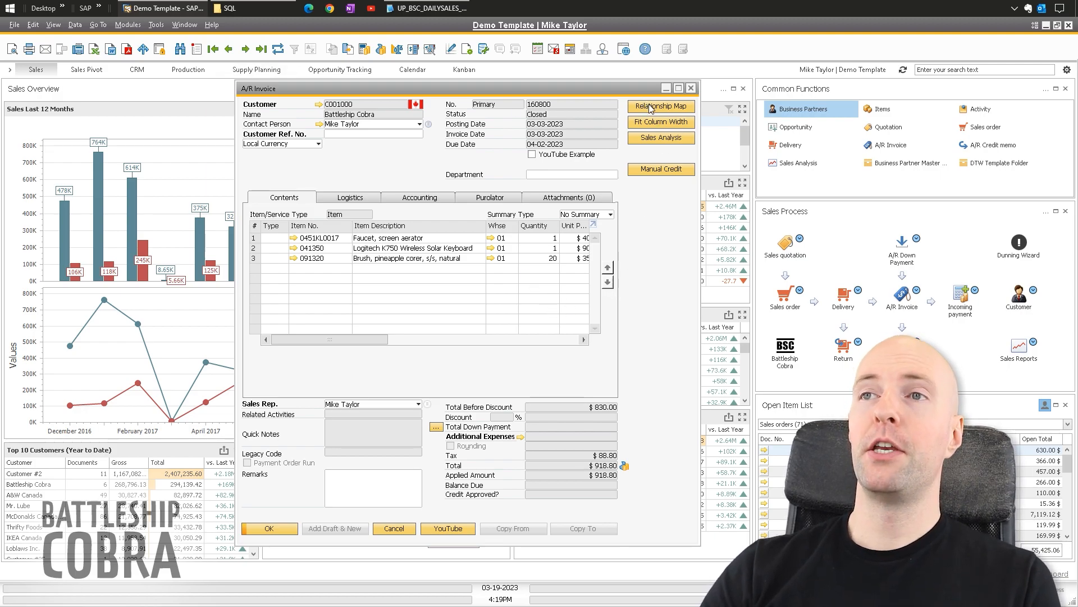
left_click(660, 106)
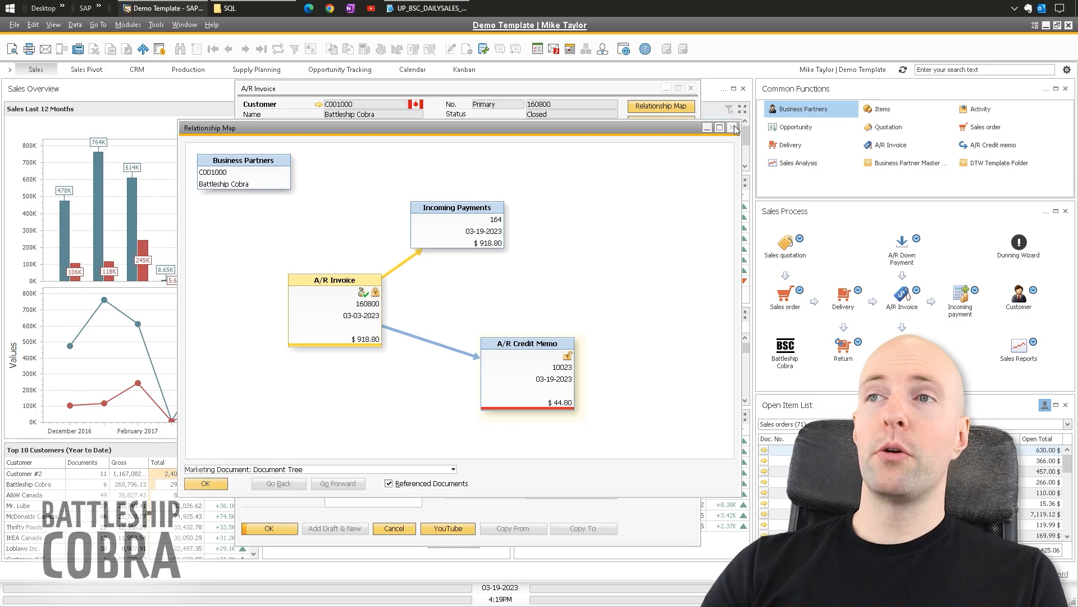
left_click(734, 127)
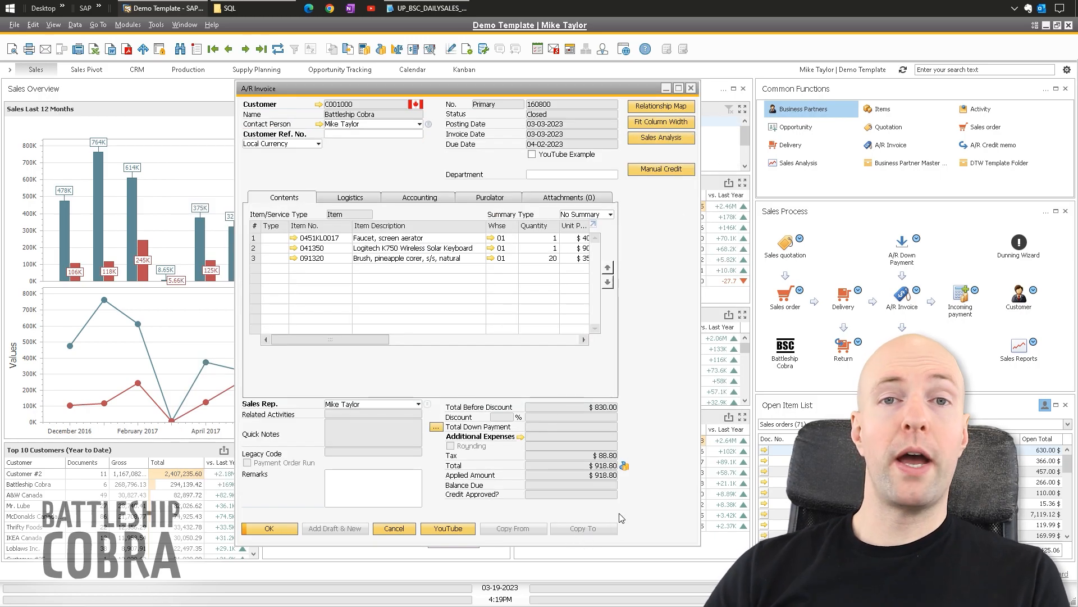